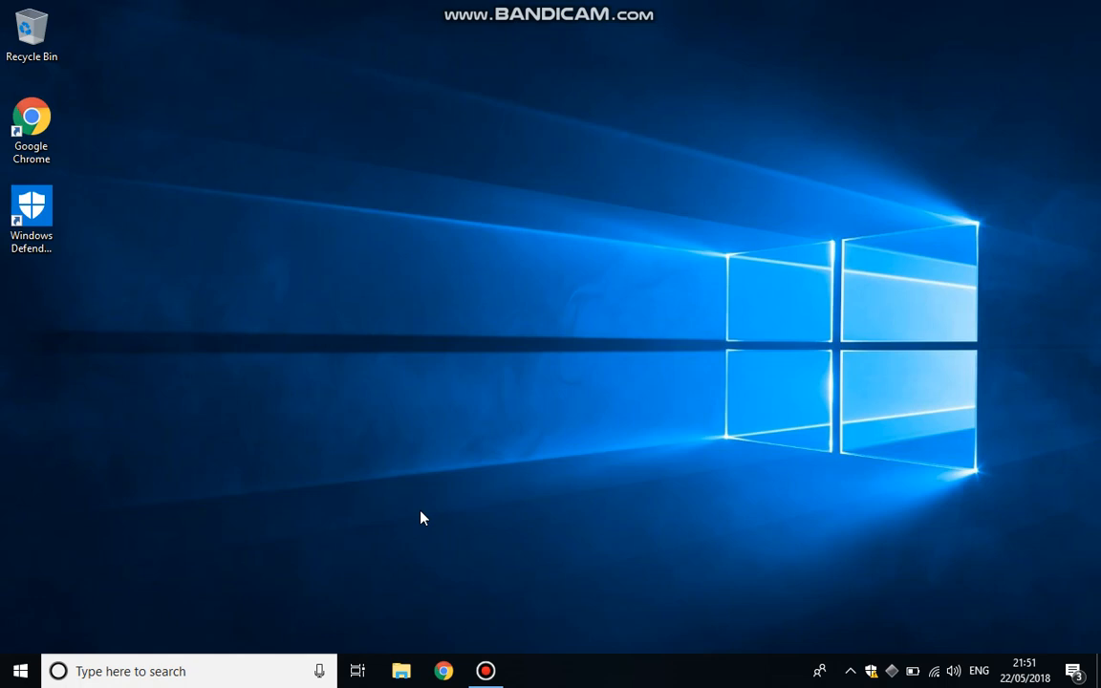
pyautogui.moveTo(134, 600)
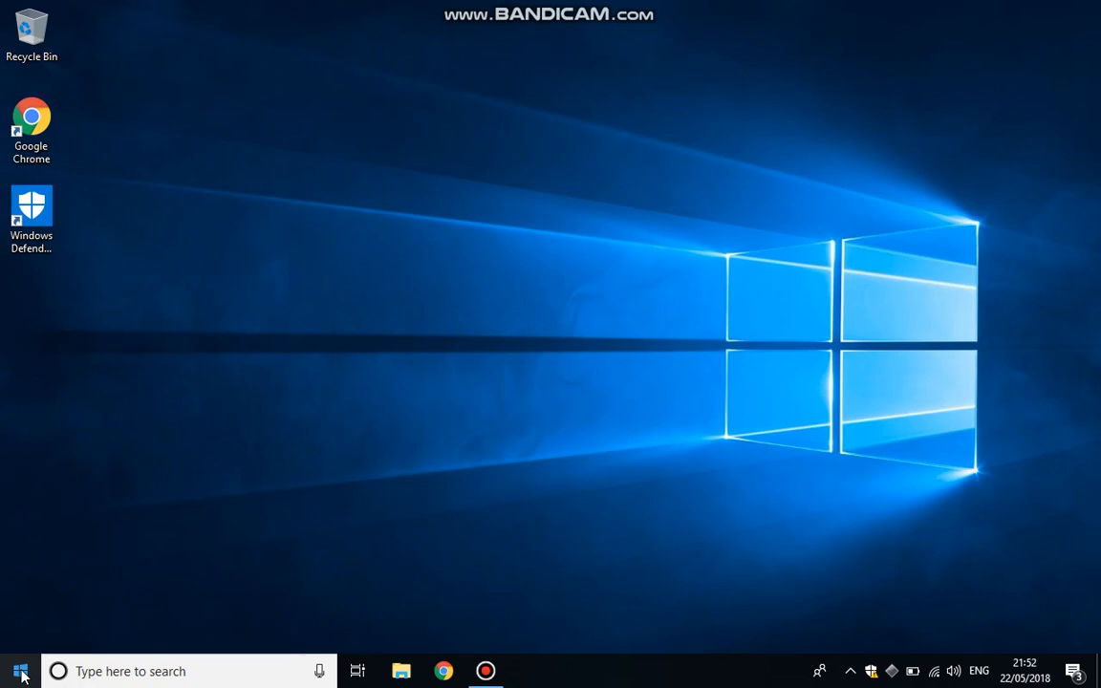
# Launch Windows Settings from the Start menu's left rail.
pyautogui.click(19, 671)
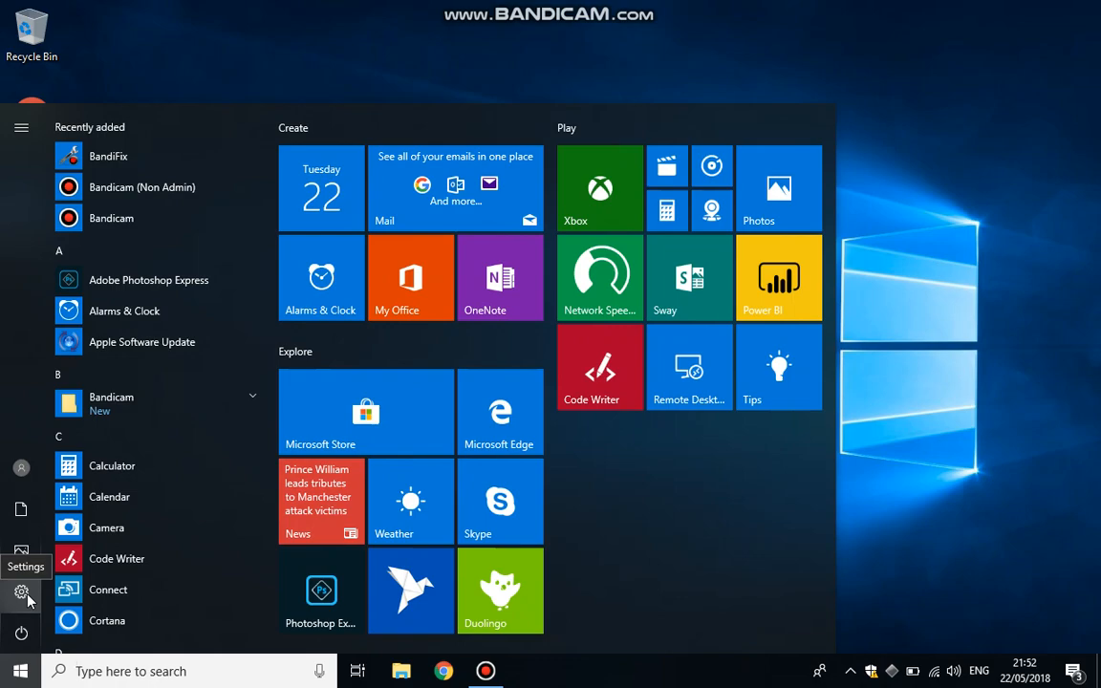
pyautogui.click(21, 593)
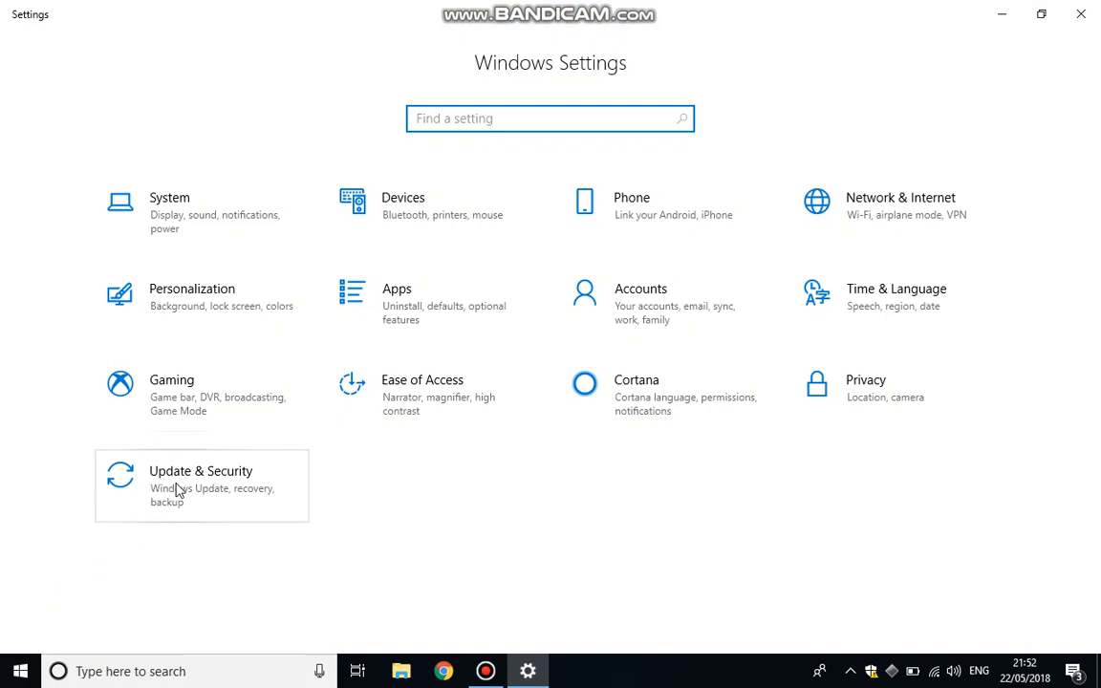
pyautogui.moveTo(220, 495)
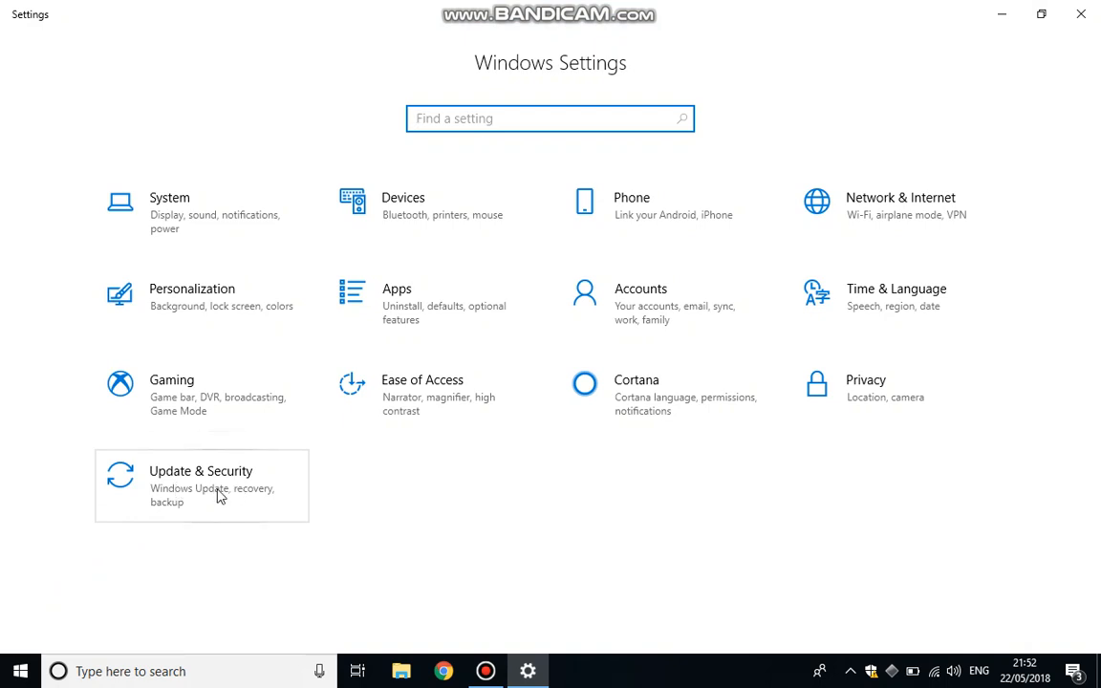
# Go to Update & Security and start a check for new Windows updates.
pyautogui.click(201, 486)
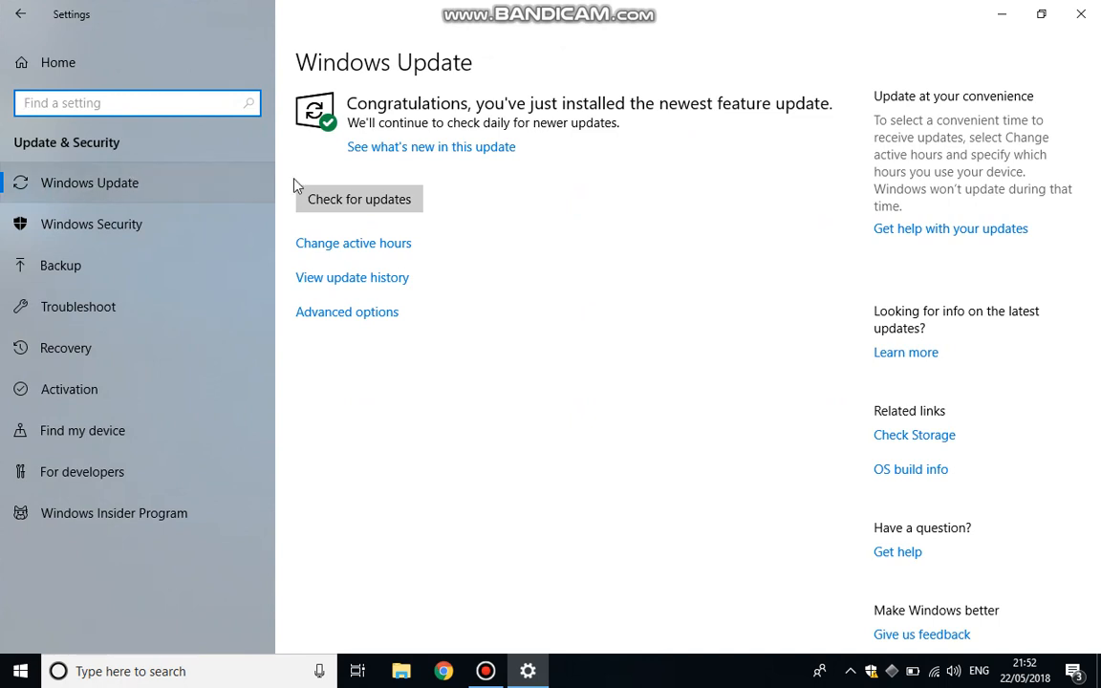
pyautogui.click(359, 199)
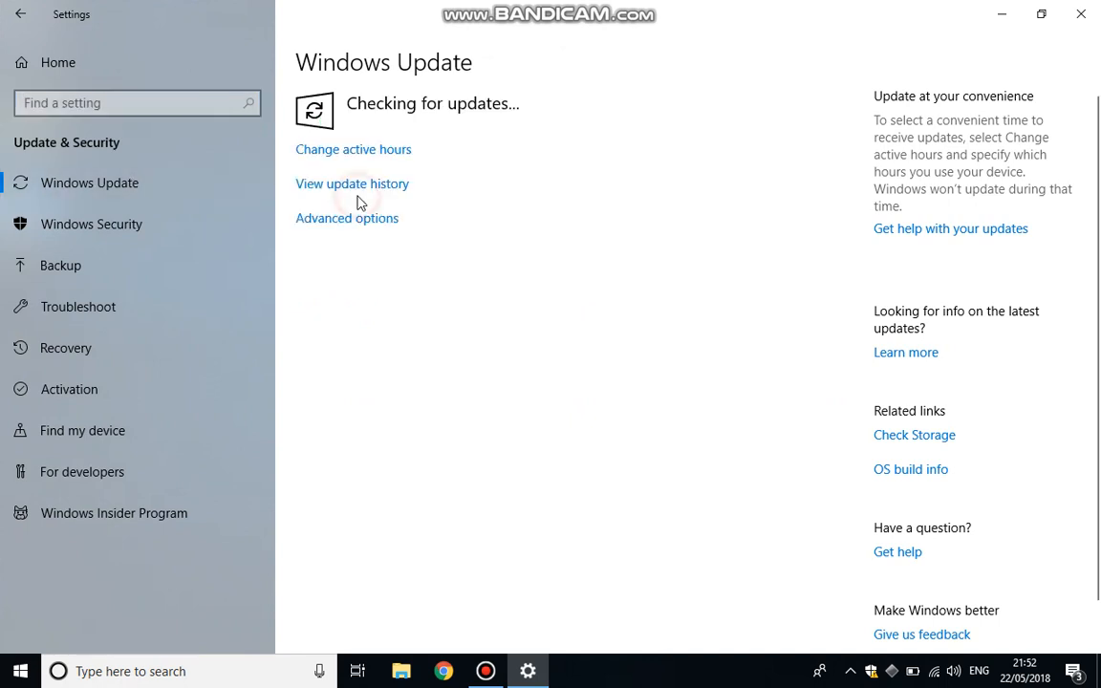